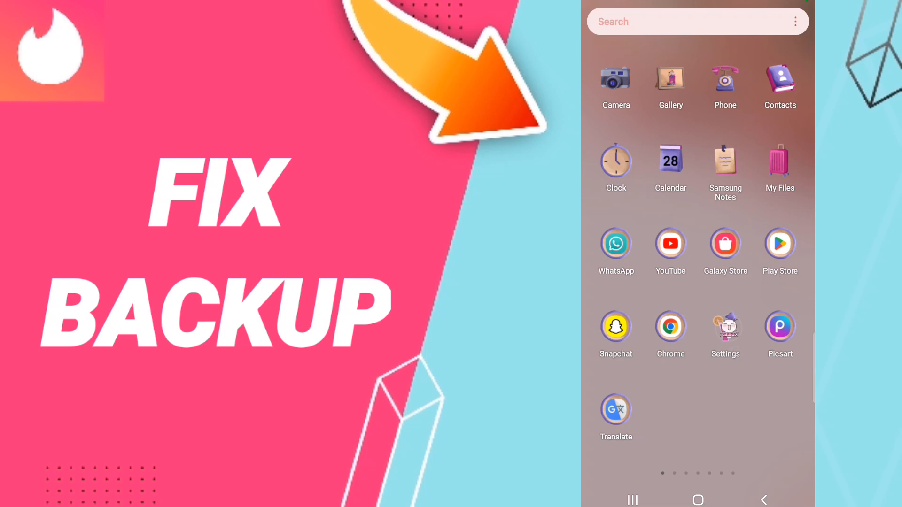
- Go to the Apps page in Settings to see installed apps and their sizes
{"action": "left_click", "coordinate": [725, 326]}
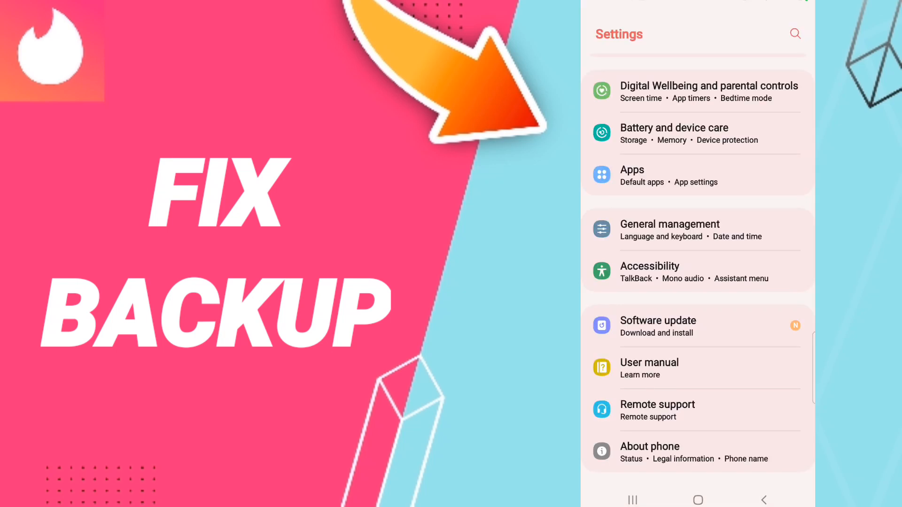
{"action": "left_click", "coordinate": [696, 175]}
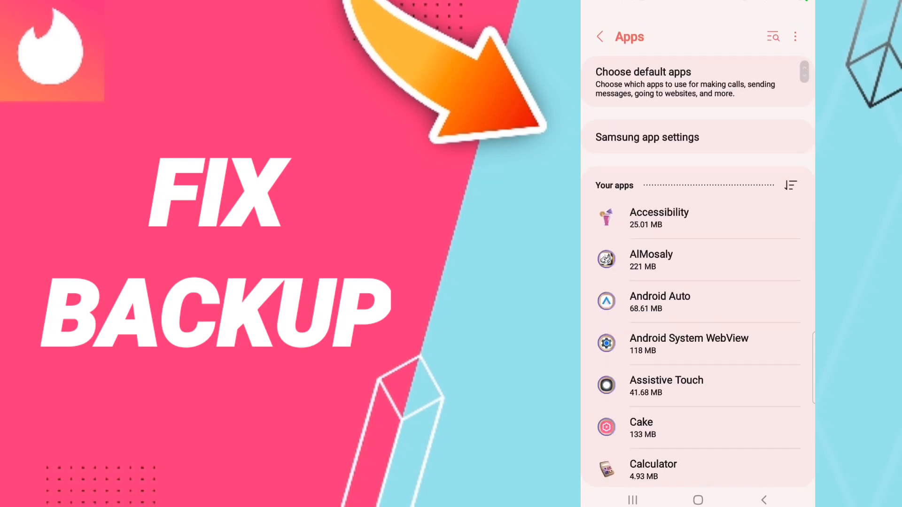
- Scroll to Tinder in the Apps list and down its App info page to Storage (275 MB)
{"action": "scroll", "scroll_direction": "down", "scroll_amount": 3}
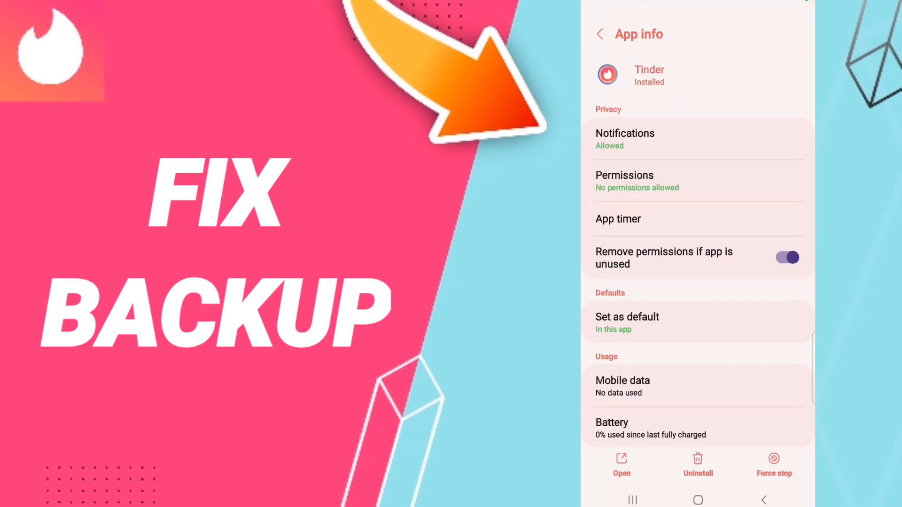
{"action": "scroll", "scroll_direction": "down", "scroll_amount": 3}
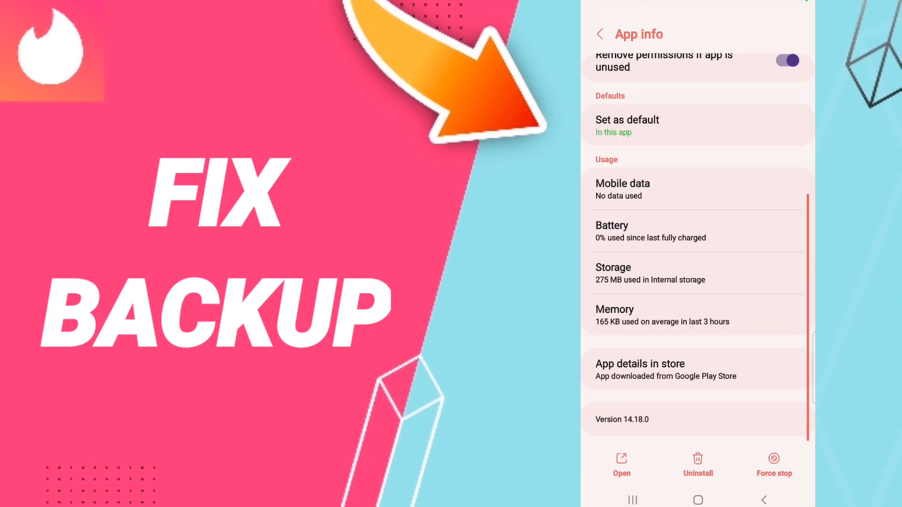
- Force-stop the Tinder app and confirm with OK
{"action": "left_click", "coordinate": [773, 466]}
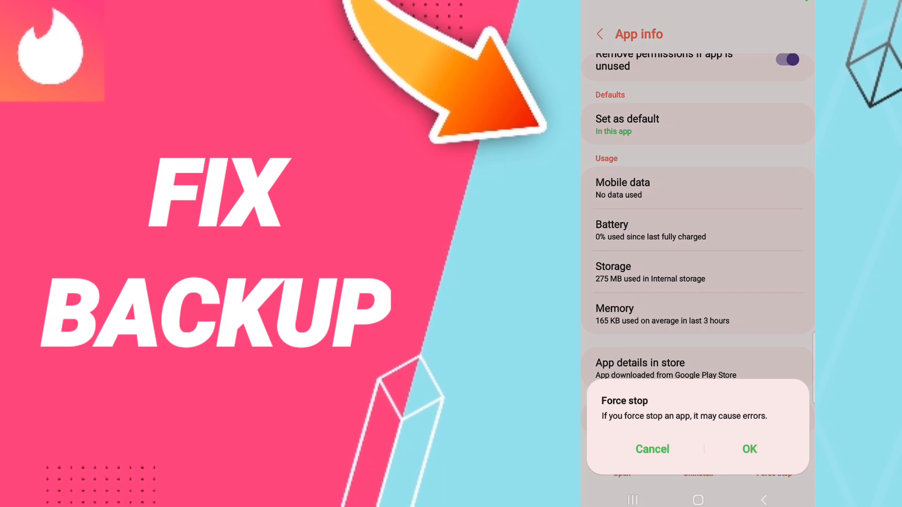
{"action": "left_click", "coordinate": [652, 449]}
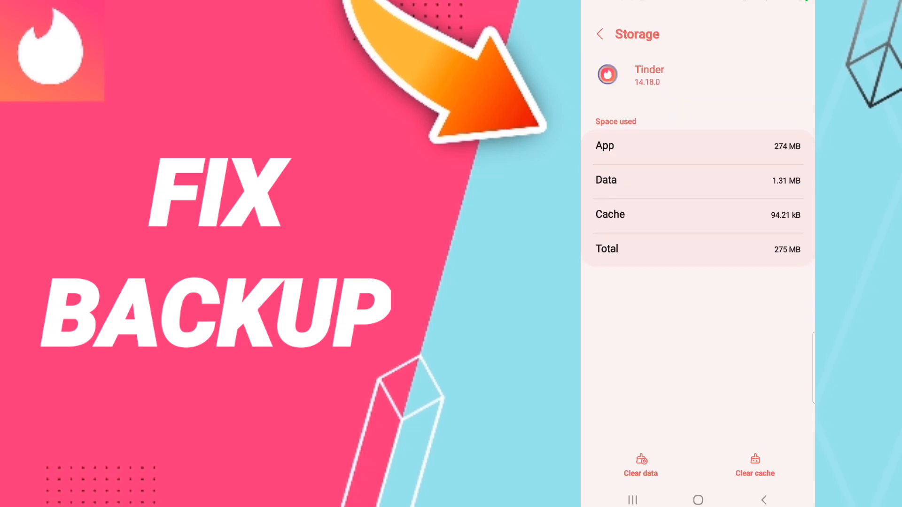
- On Tinder's Storage page, clear its cache and stored app data
{"action": "left_click", "coordinate": [754, 466]}
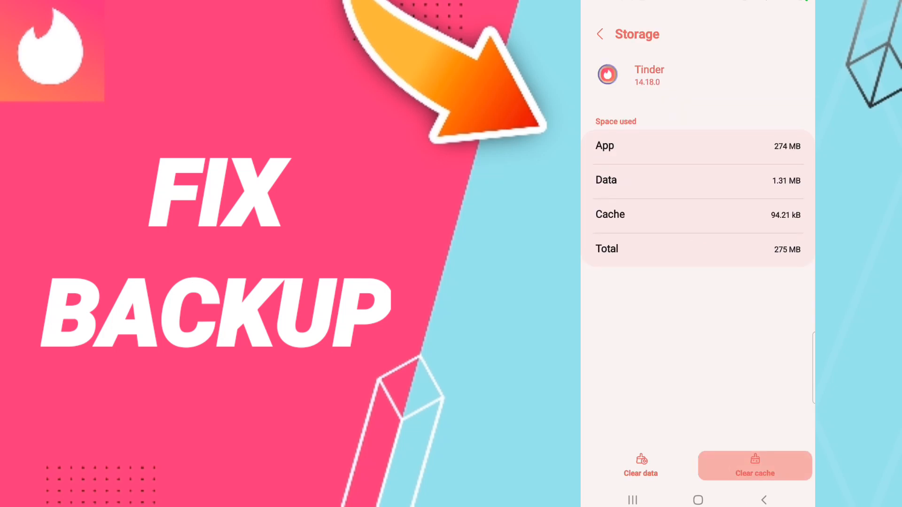
{"action": "left_click", "coordinate": [755, 465]}
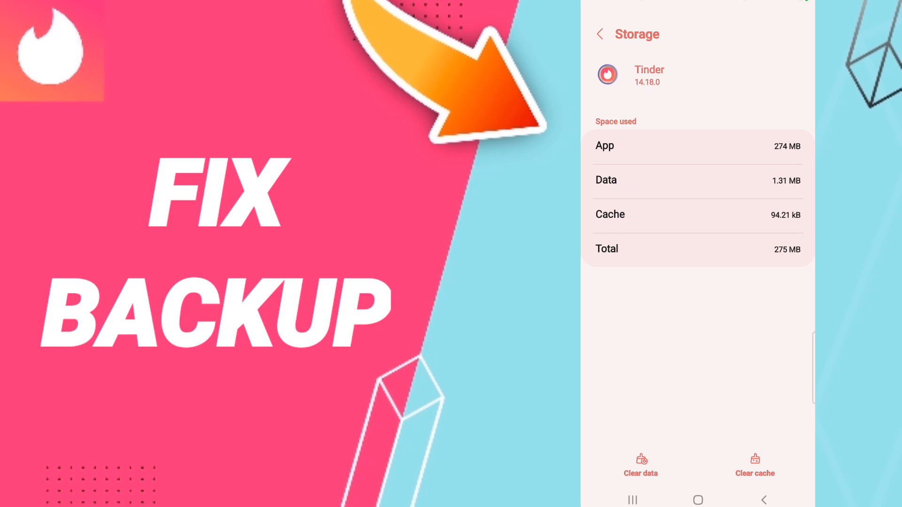
{"action": "left_click", "coordinate": [640, 466]}
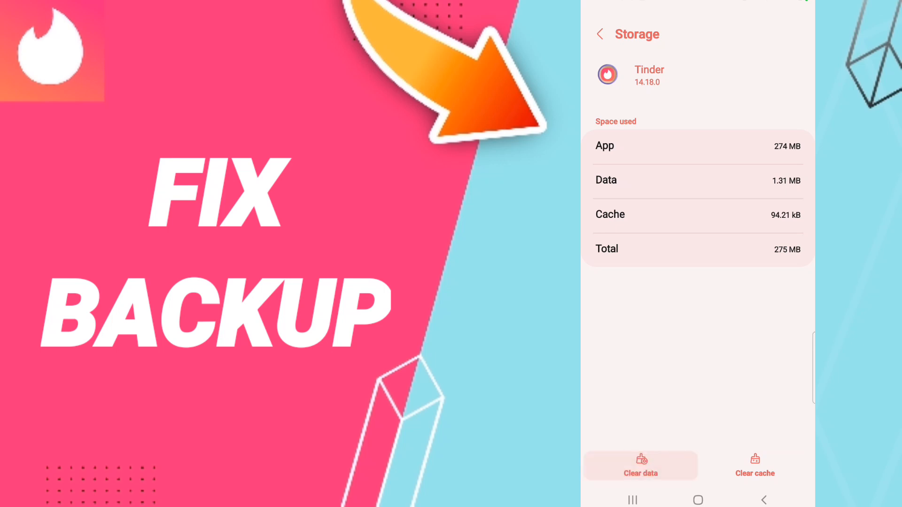